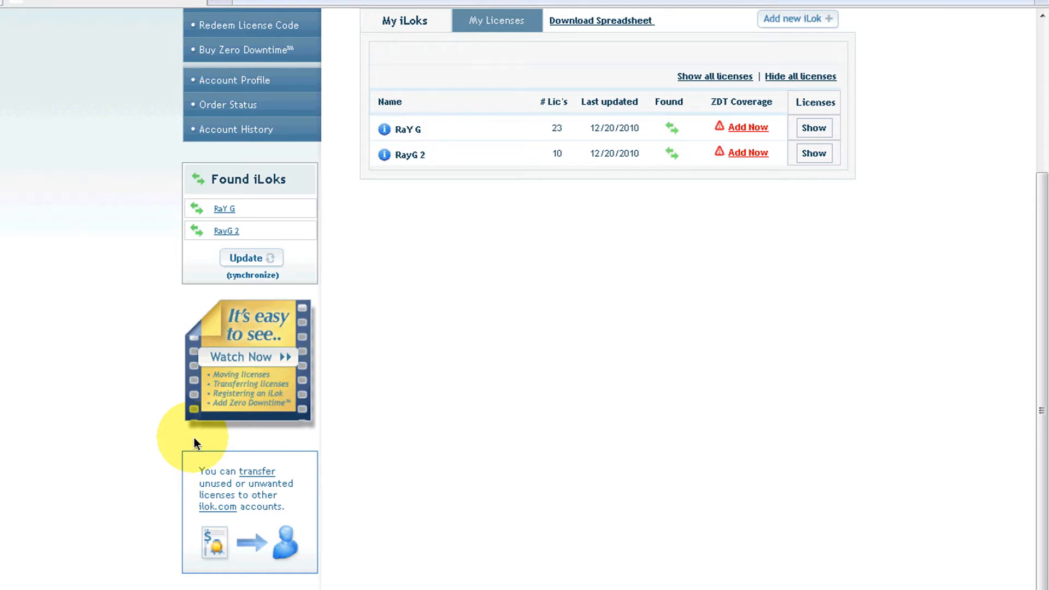
mouse_move(406, 321)
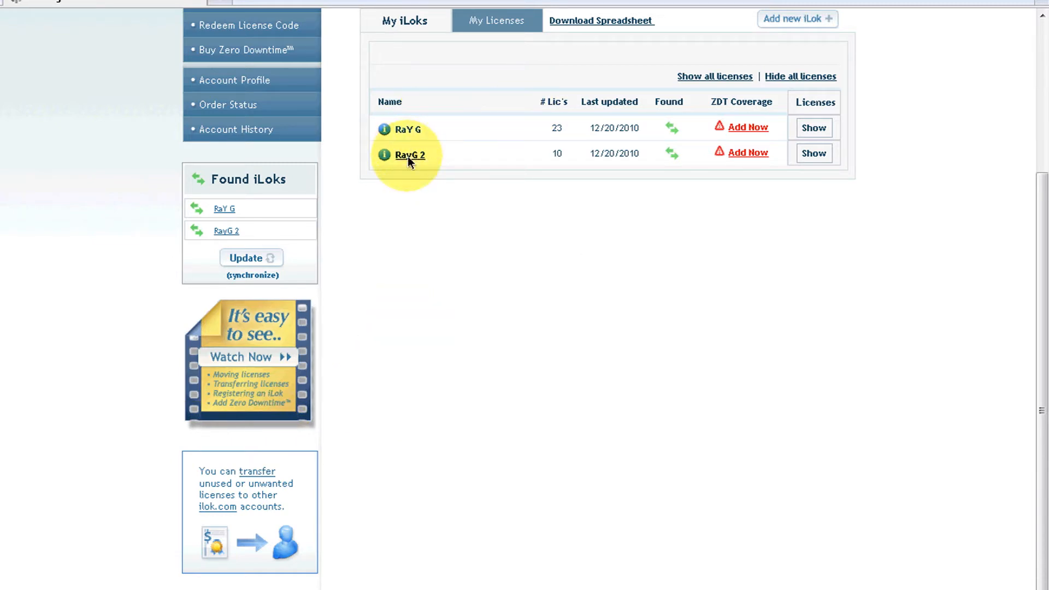
Open RayG 2's details and review its ten licenses, including trials like BF Fairchild Bundle.
left_click(410, 154)
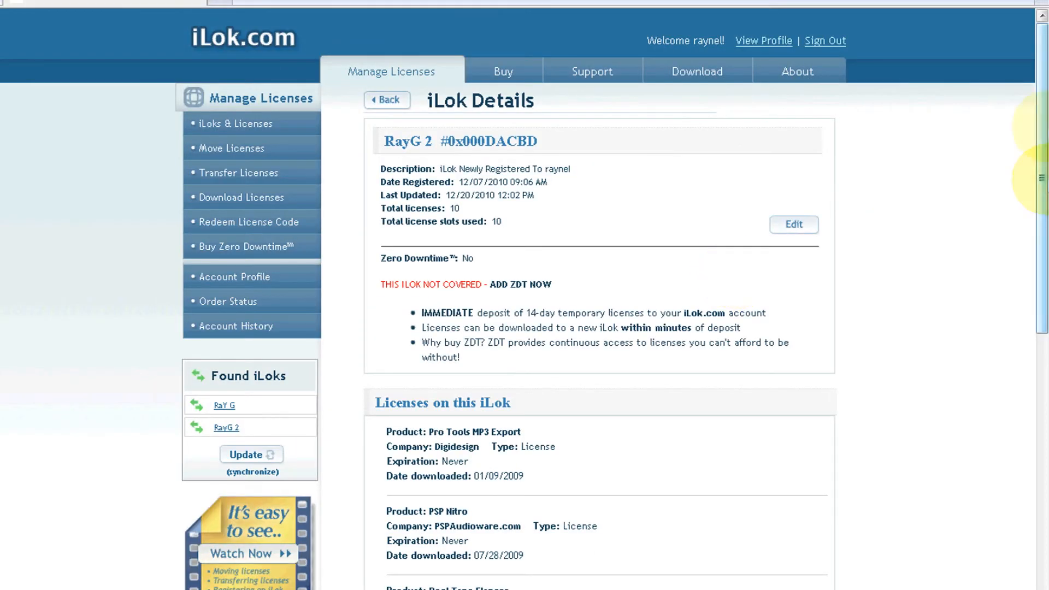
scroll("down", 3)
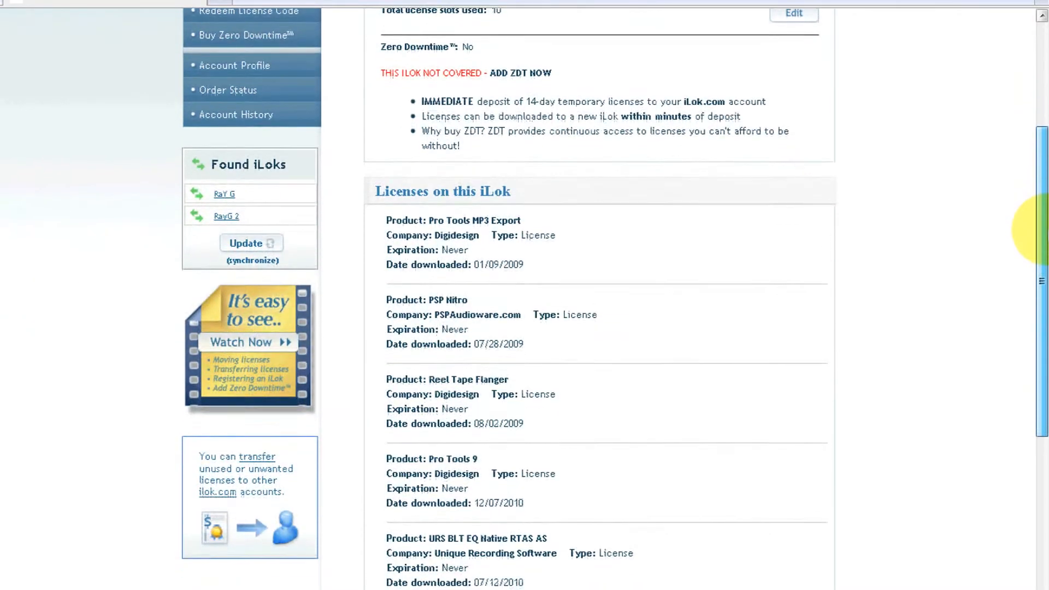
scroll("down", 3)
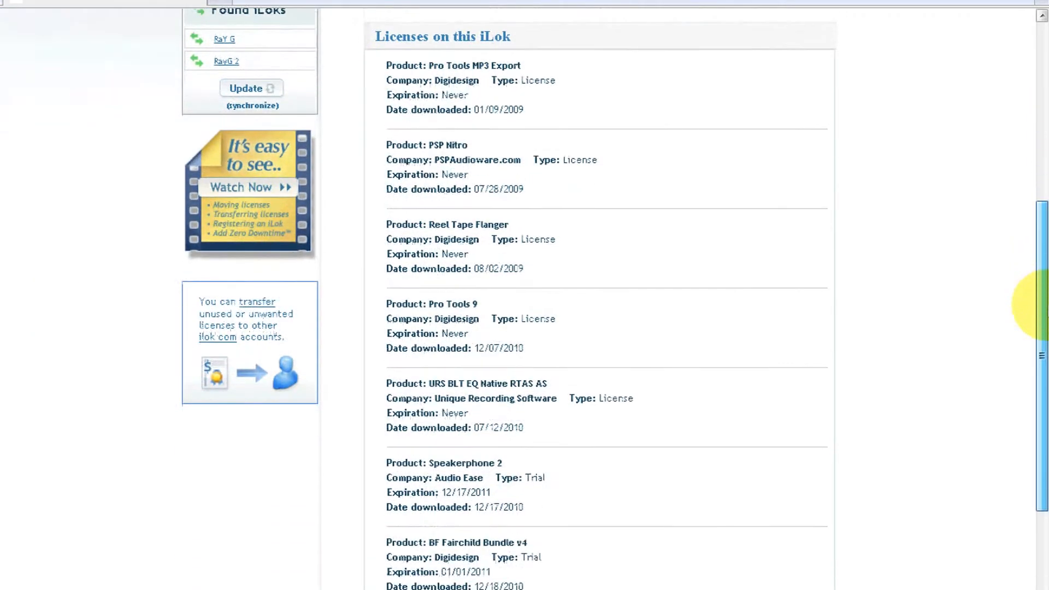
scroll("down", 3)
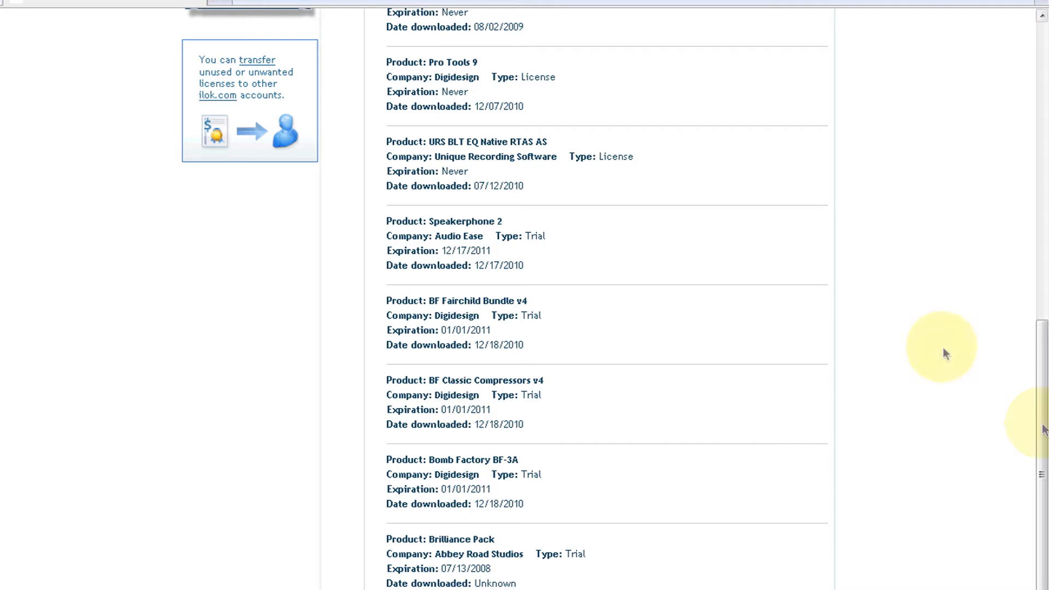
mouse_move(598, 391)
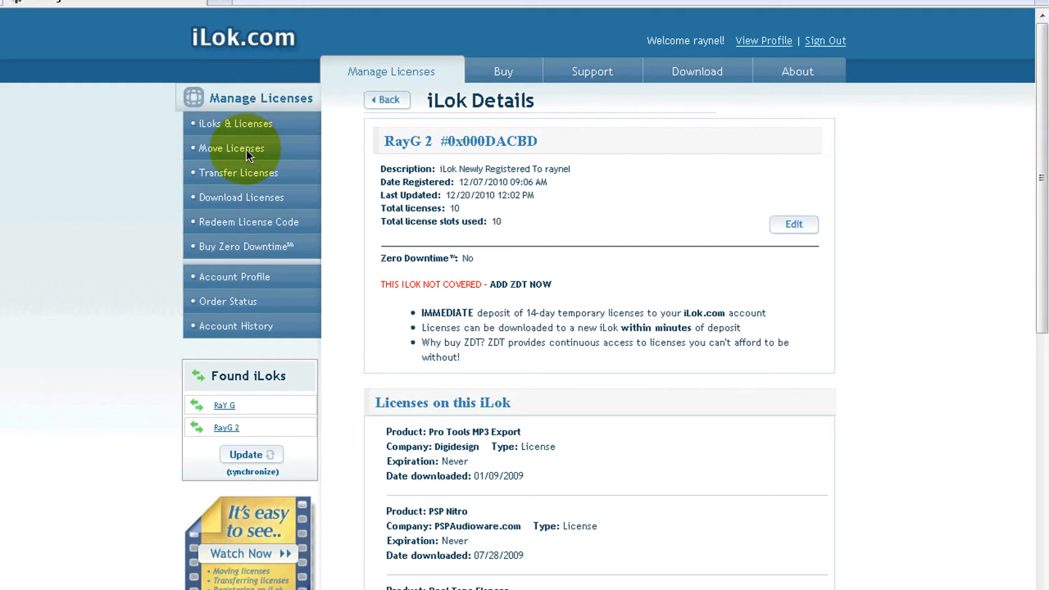
Start a license move with RayG 2 as the source iLok.
left_click(232, 148)
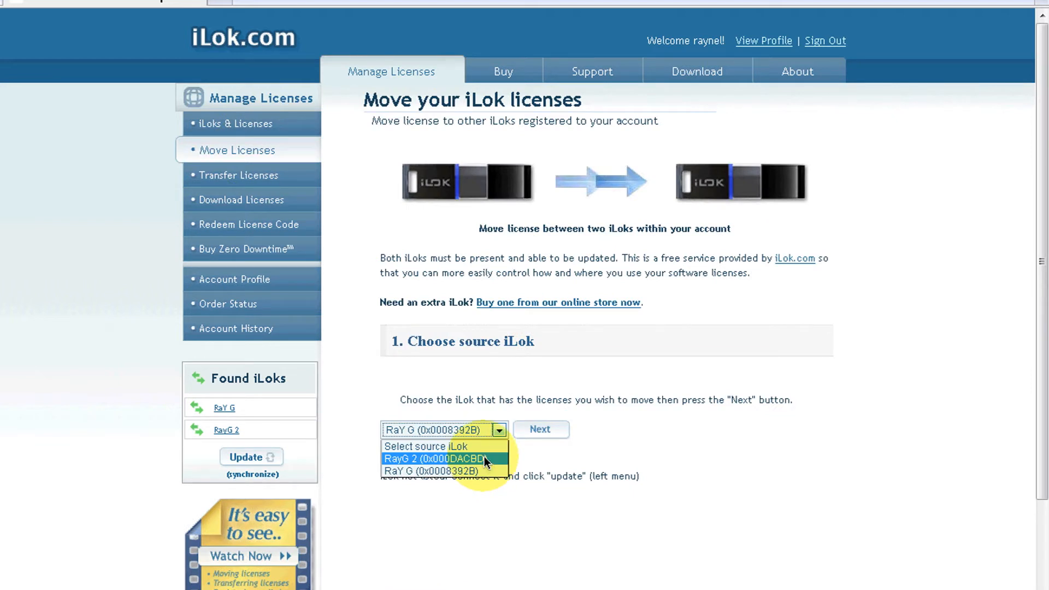
left_click(432, 459)
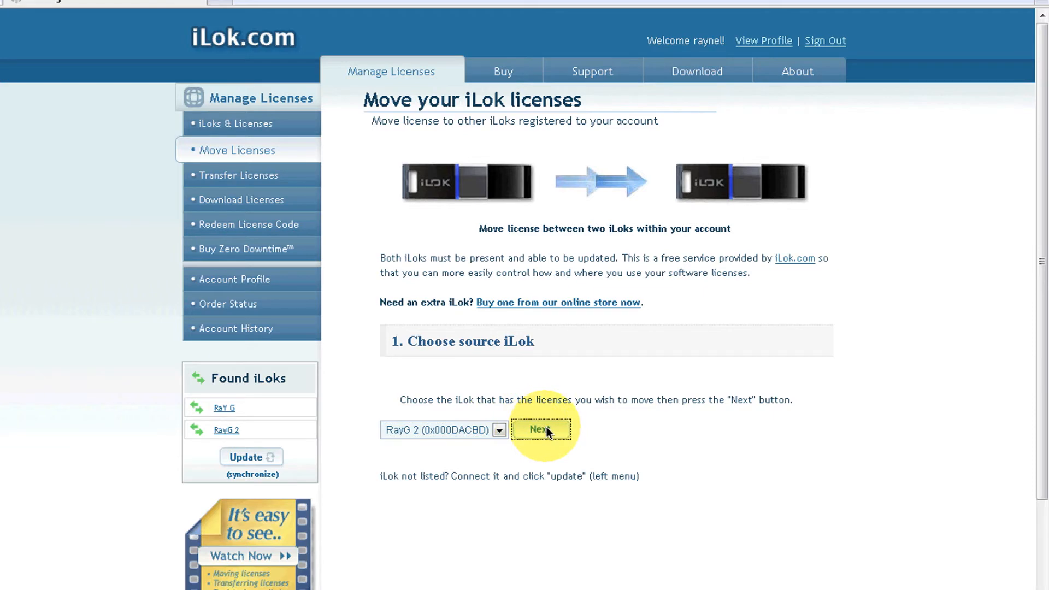
left_click(540, 429)
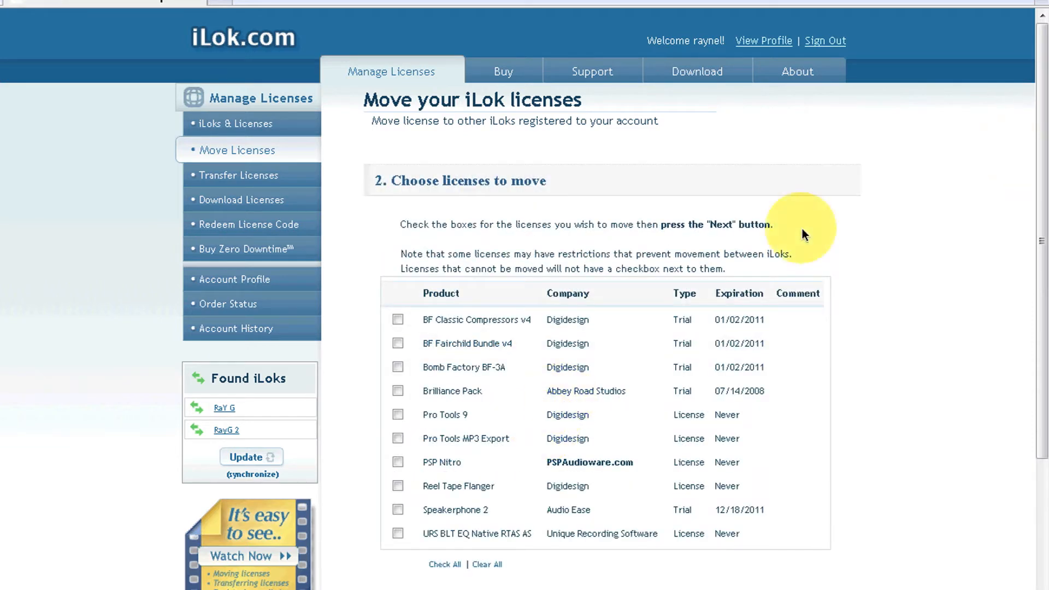
Select the trial licenses, including BF Classic Compressors v4 and BF Fairchild Bundle v4, and move them to RaY G.
scroll("down", 3)
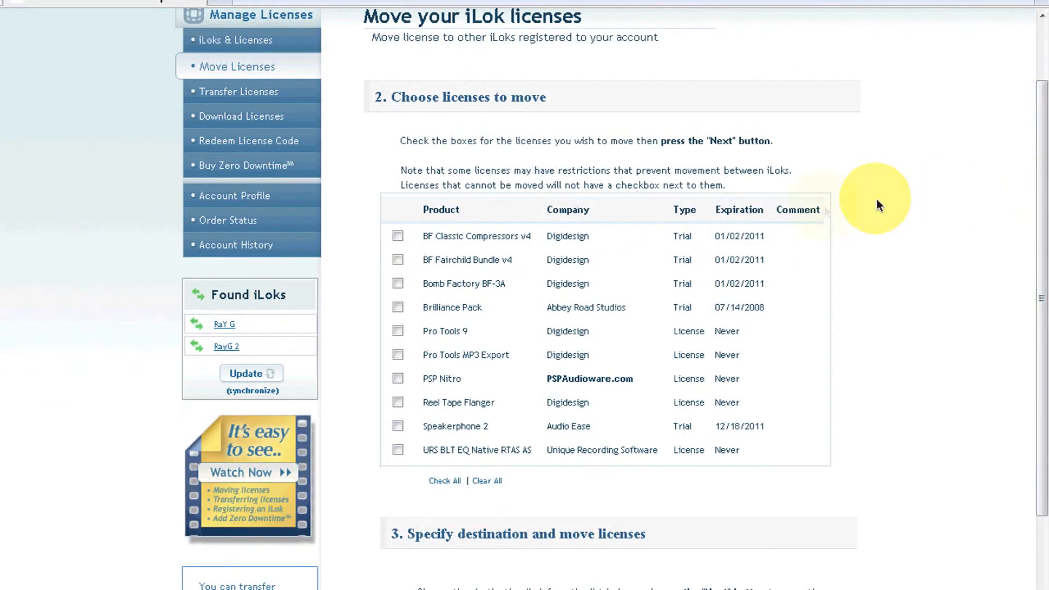
left_click(398, 259)
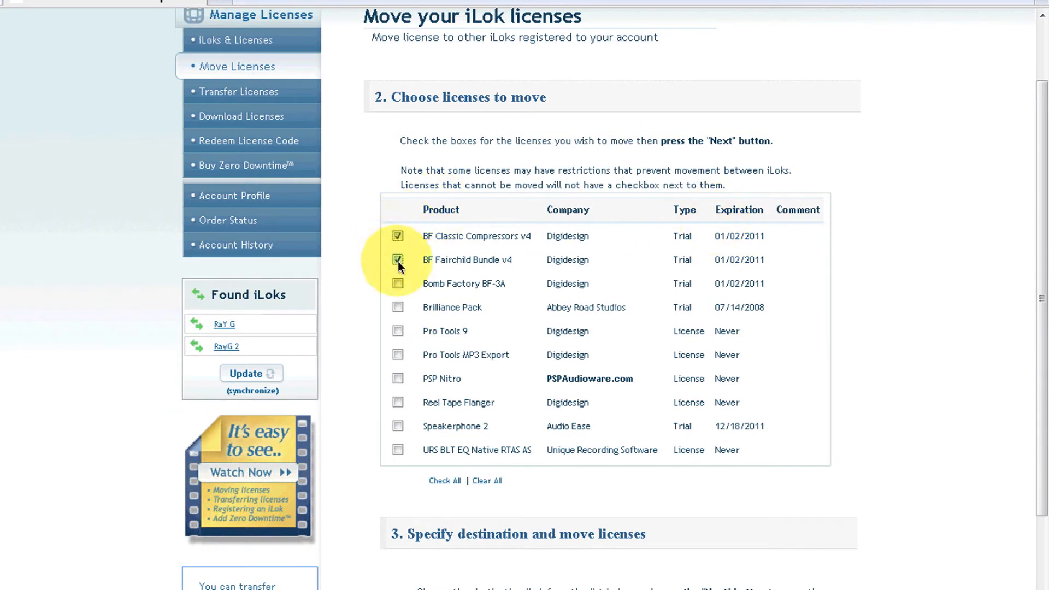
left_click(398, 283)
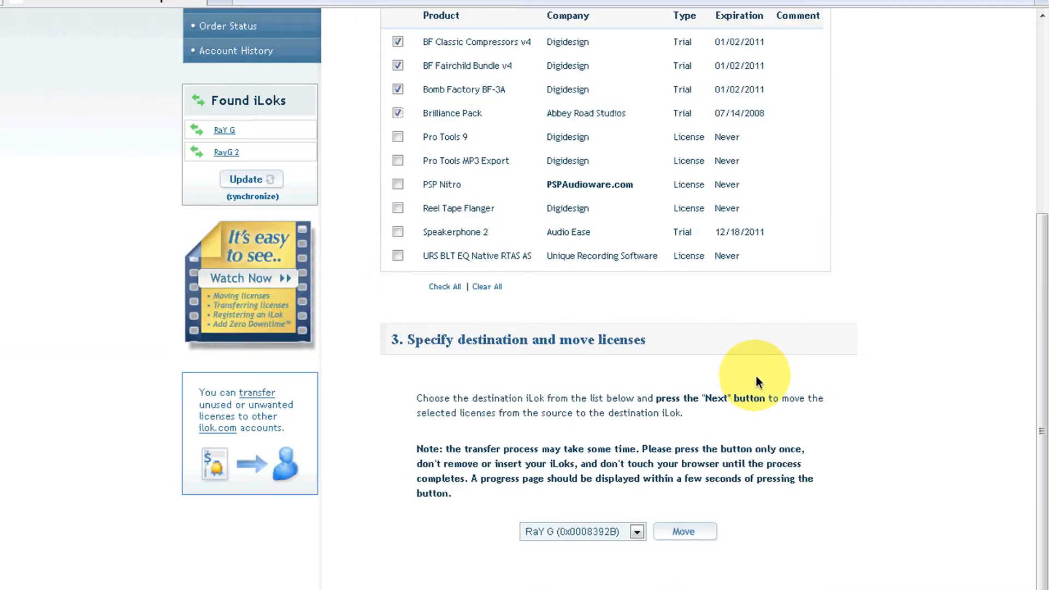
mouse_move(636, 502)
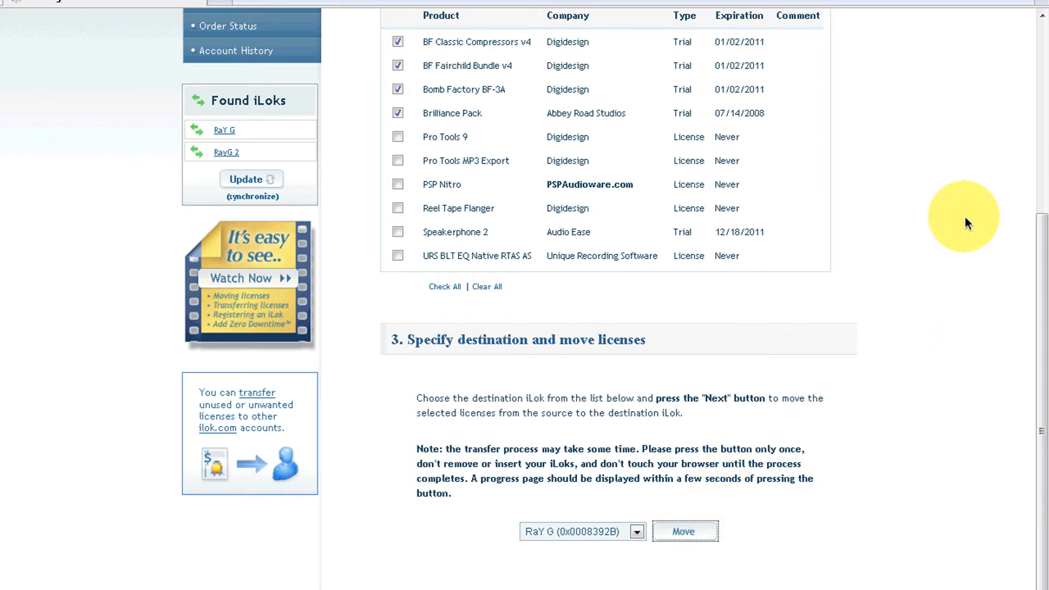
left_click(683, 530)
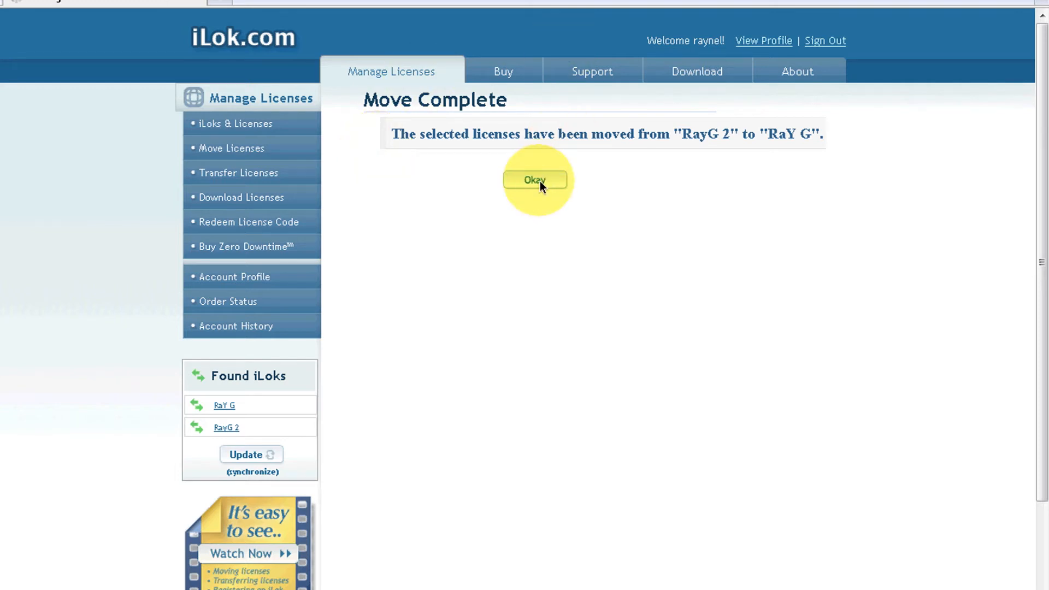
Dismiss Move Complete and check that RayG 2 now lists only six licenses.
left_click(534, 181)
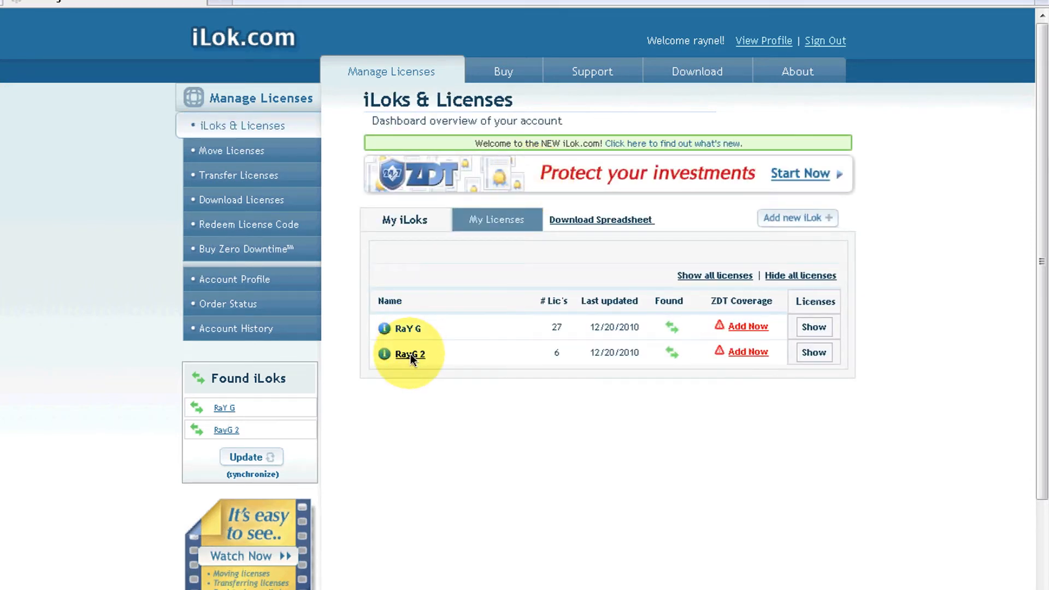
left_click(409, 354)
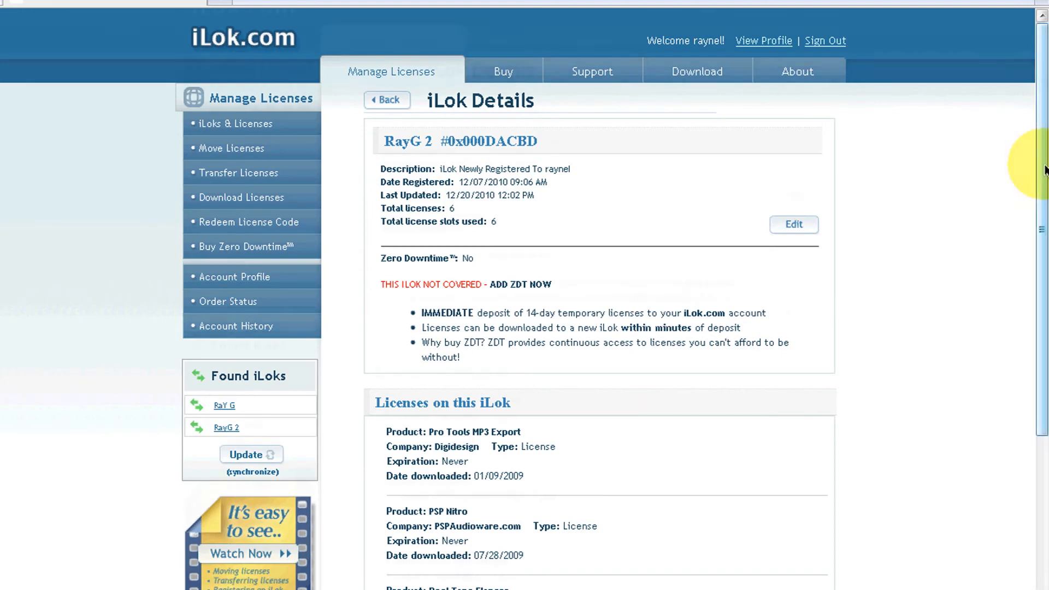
scroll("down", 3)
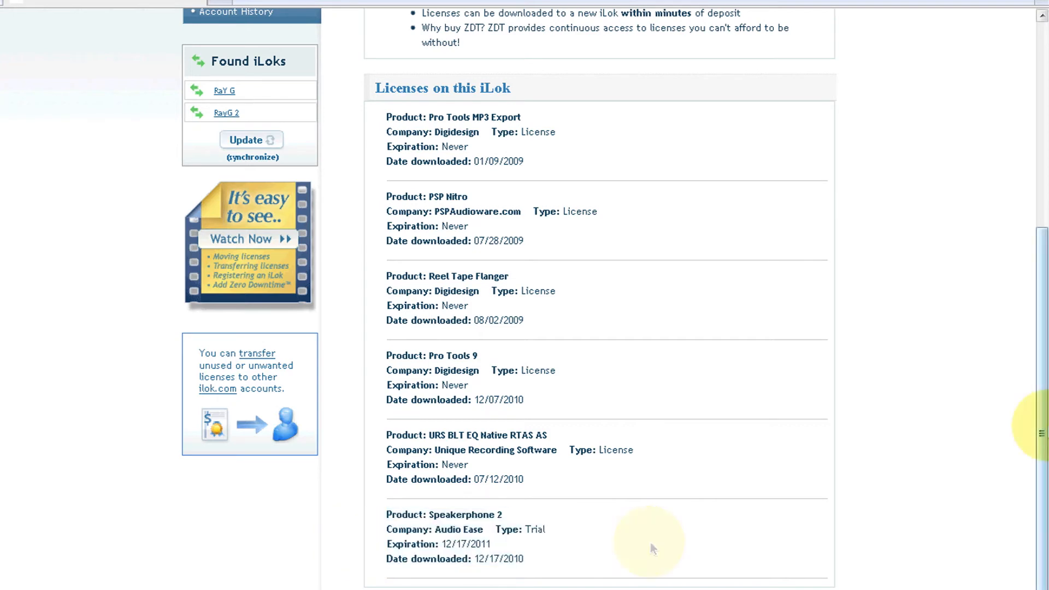
scroll("up", 3)
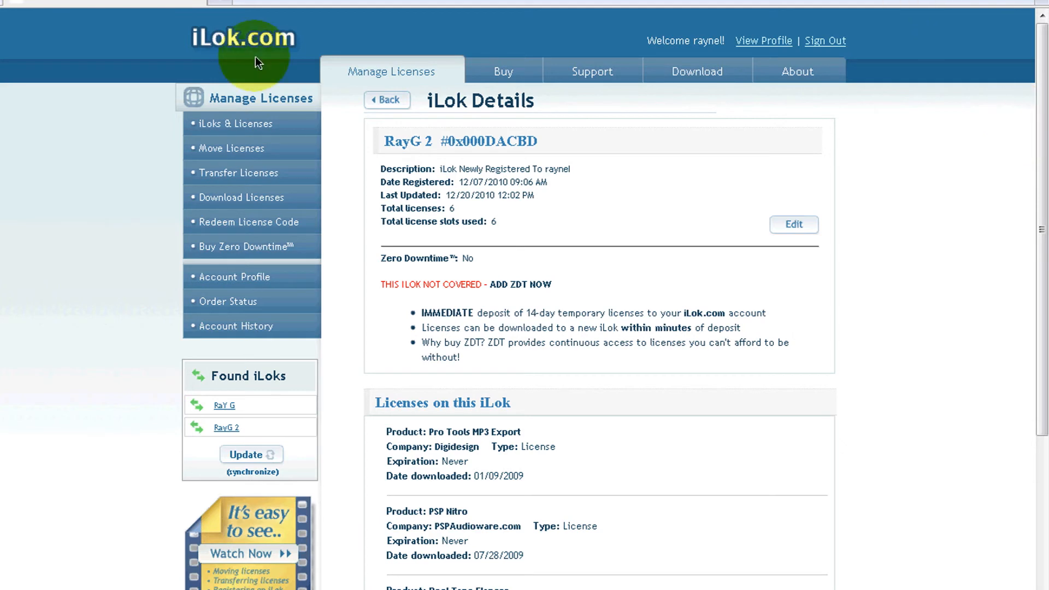
mouse_move(241, 251)
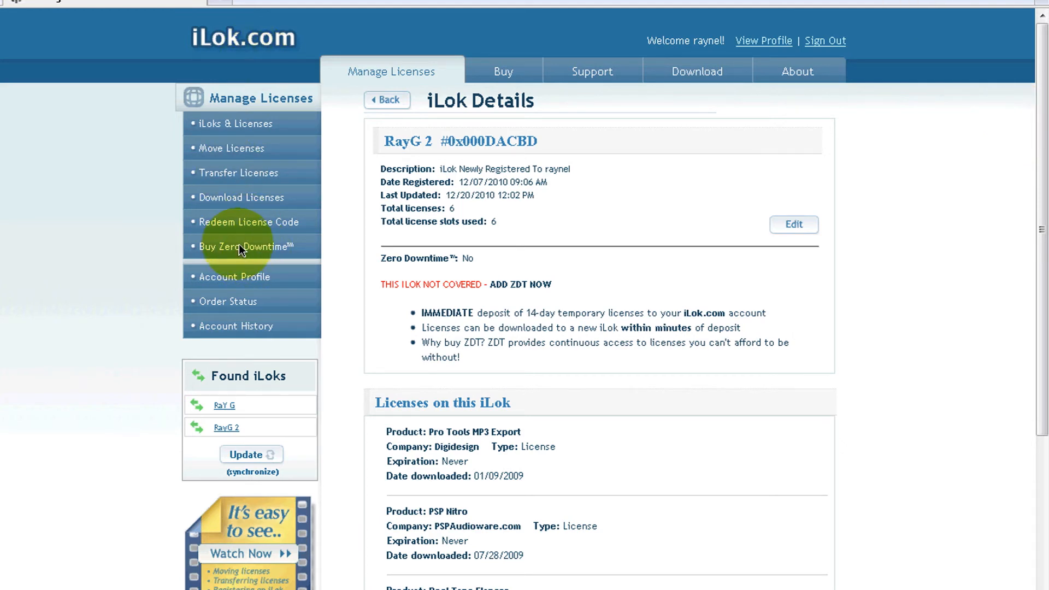
View the Buy Zero Downtime page describing disaster-recovery coverage for licenses.
left_click(252, 247)
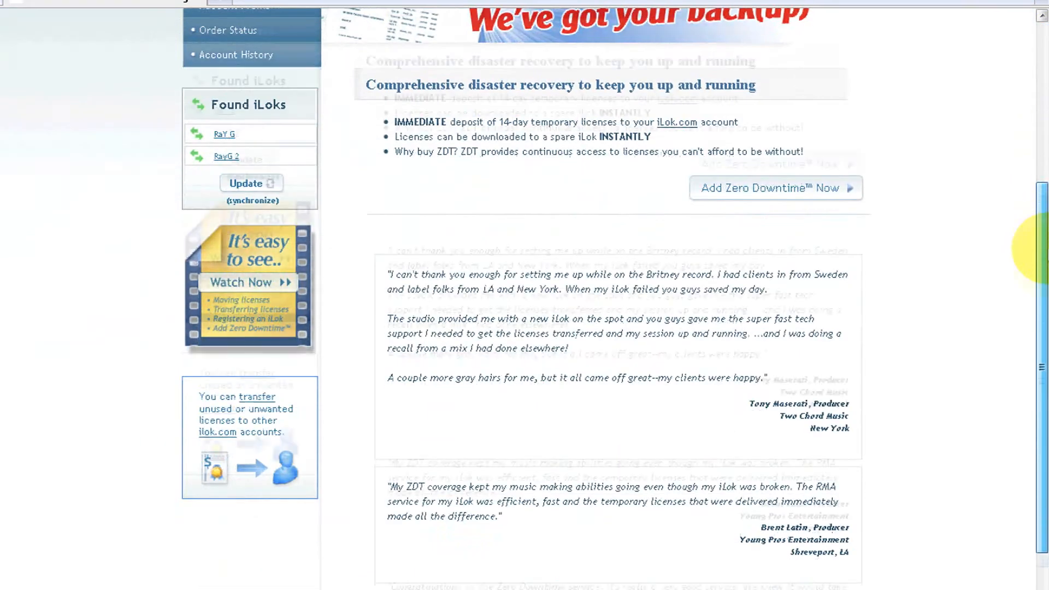
scroll("down", 3)
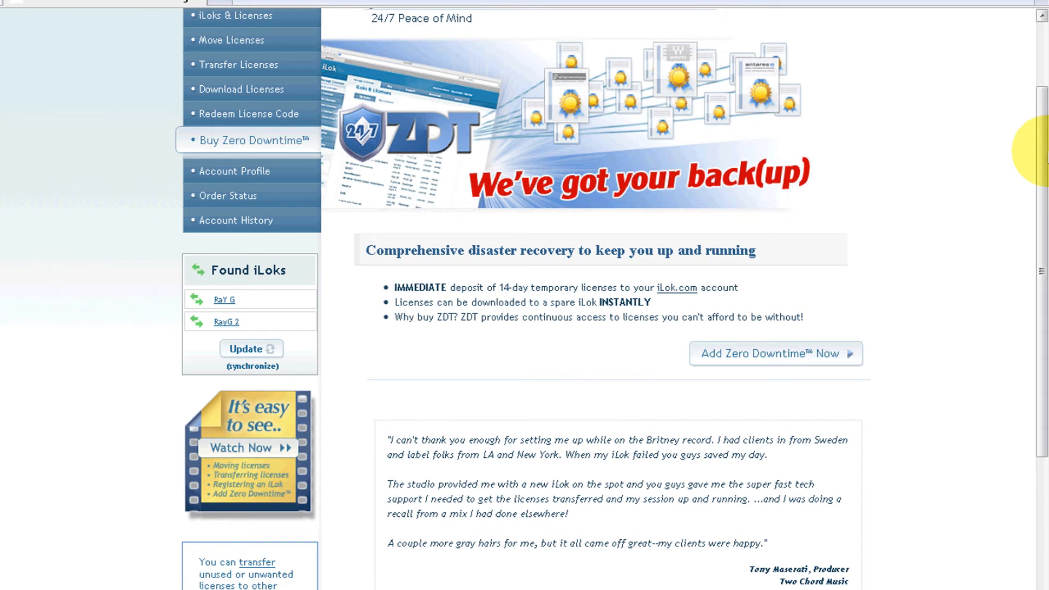
mouse_move(1033, 146)
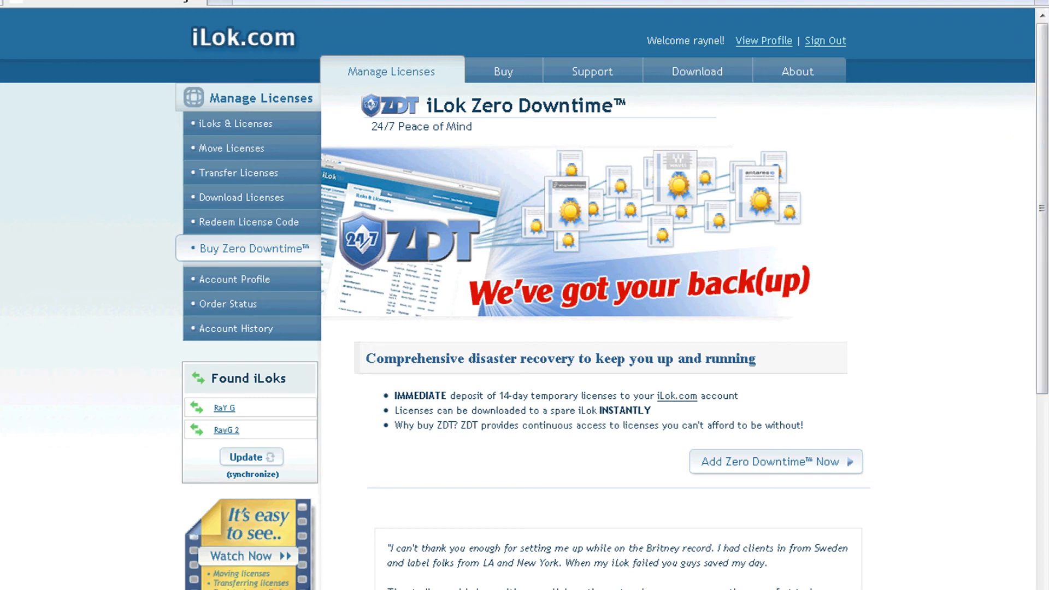
Begin a license transfer from RayG 2 with Pro Tools 9 checked.
left_click(239, 173)
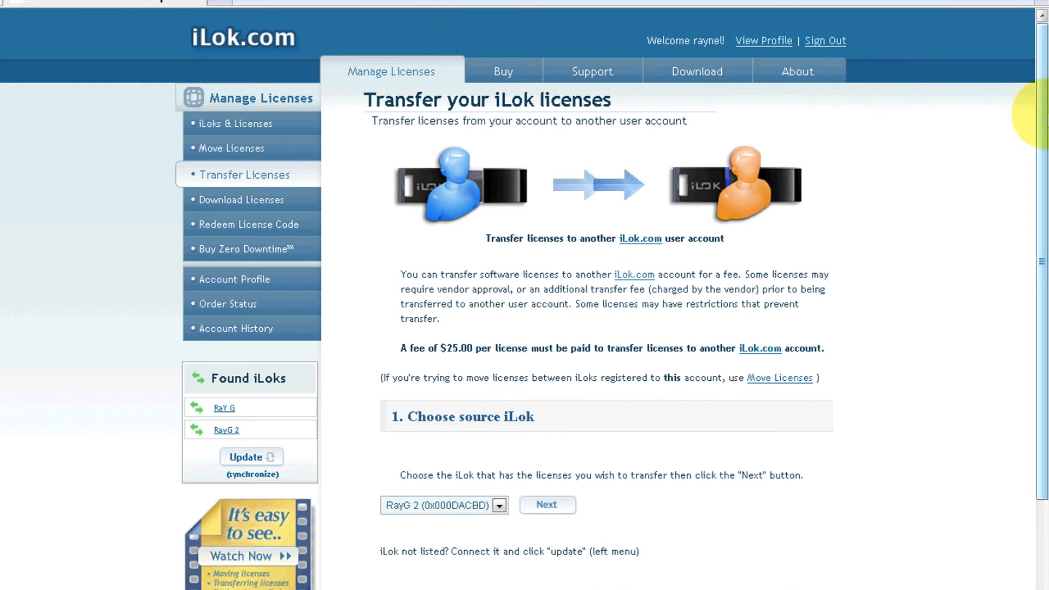
scroll("down", 3)
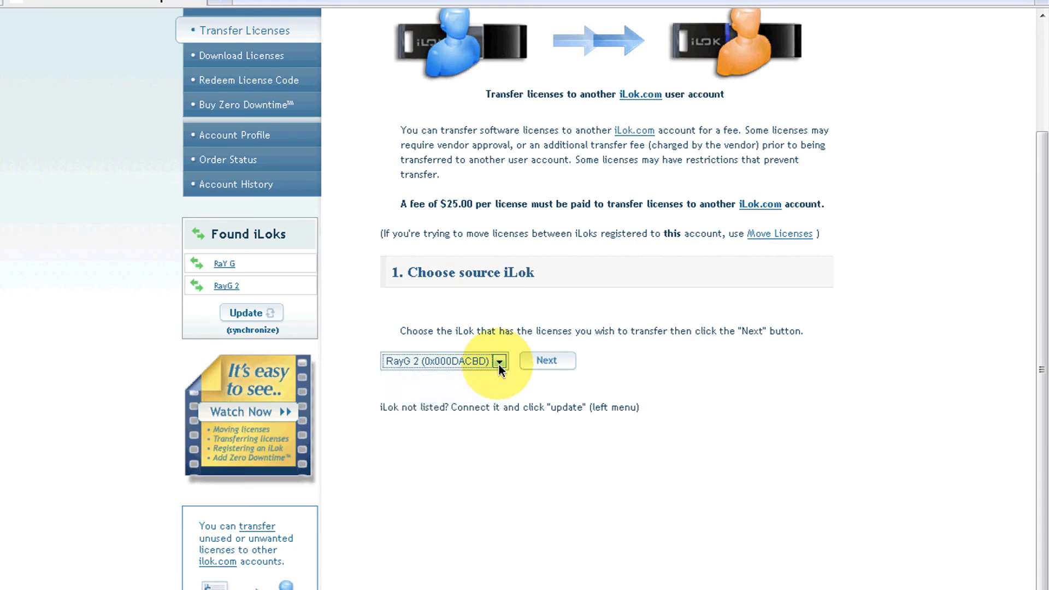
left_click(546, 360)
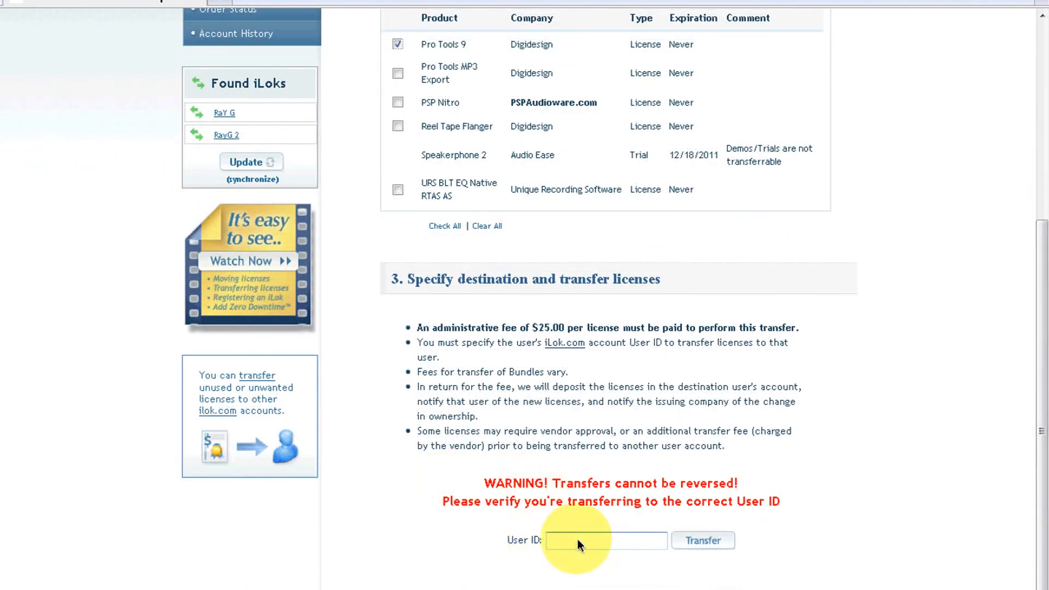
left_click(606, 540)
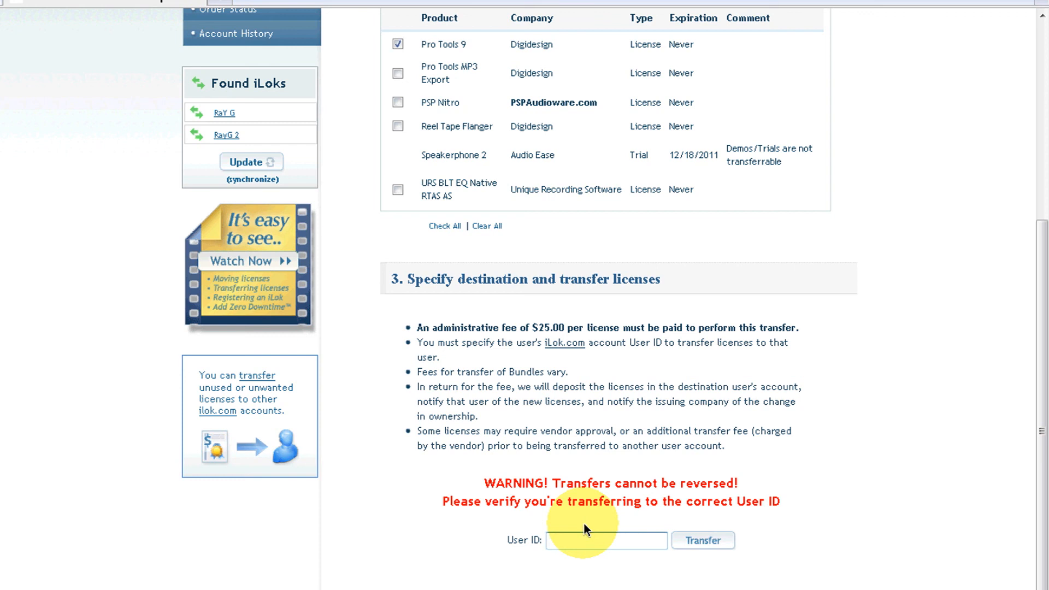
left_click(605, 540)
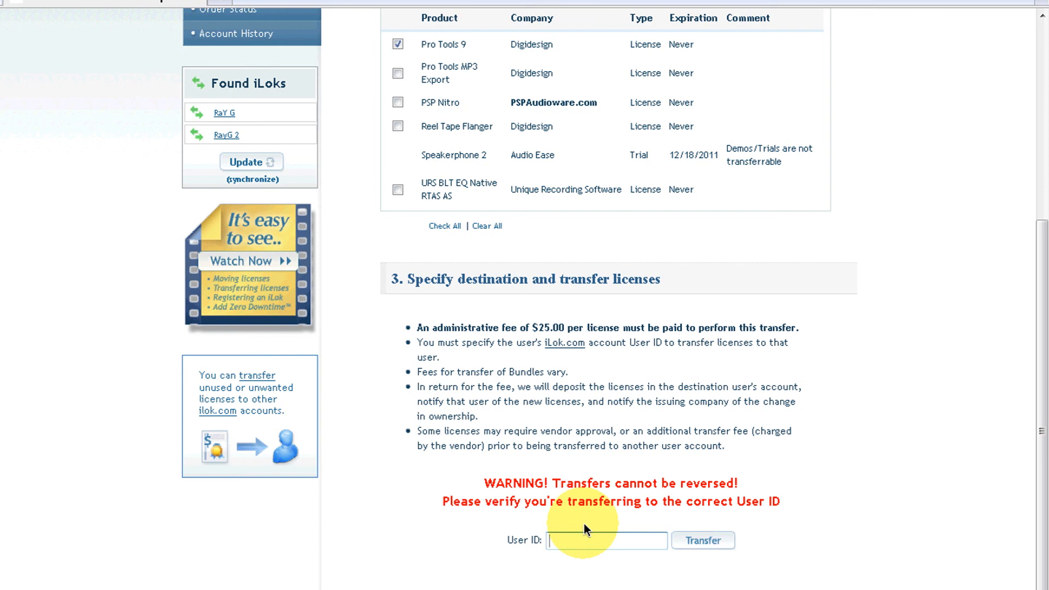
left_click(605, 540)
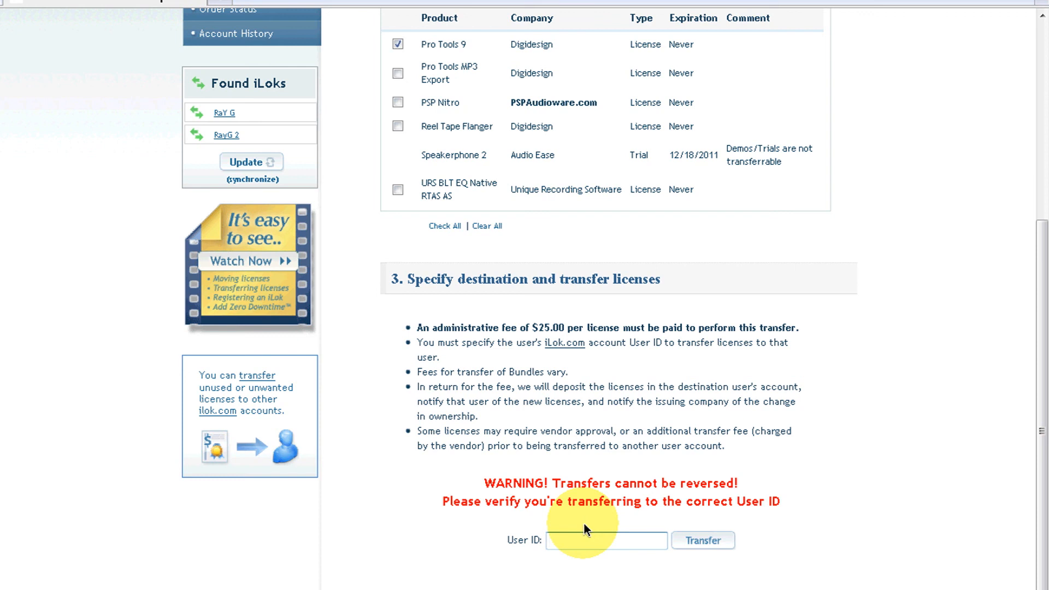
left_click(605, 539)
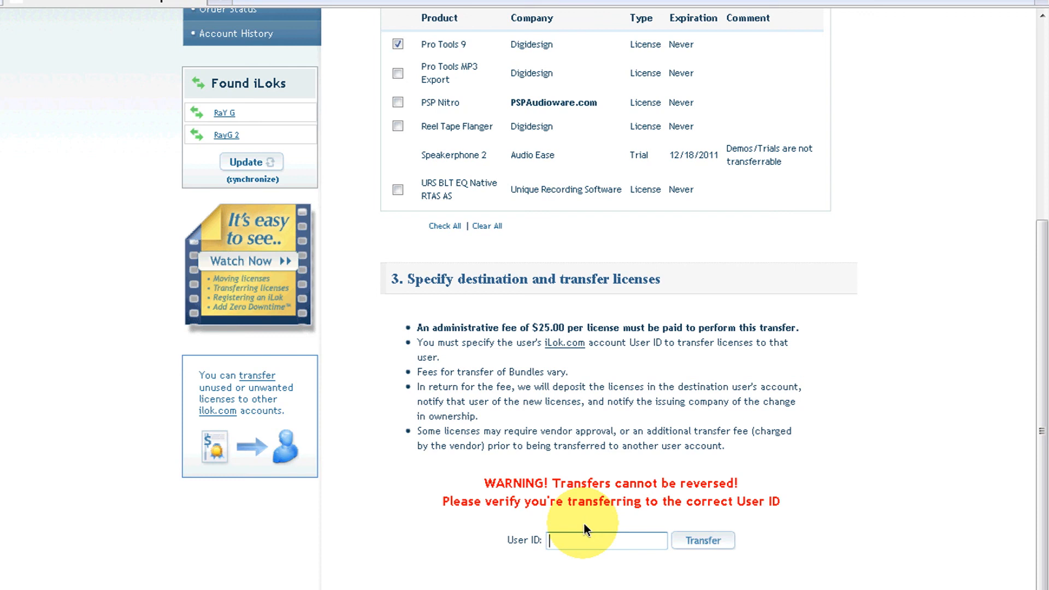